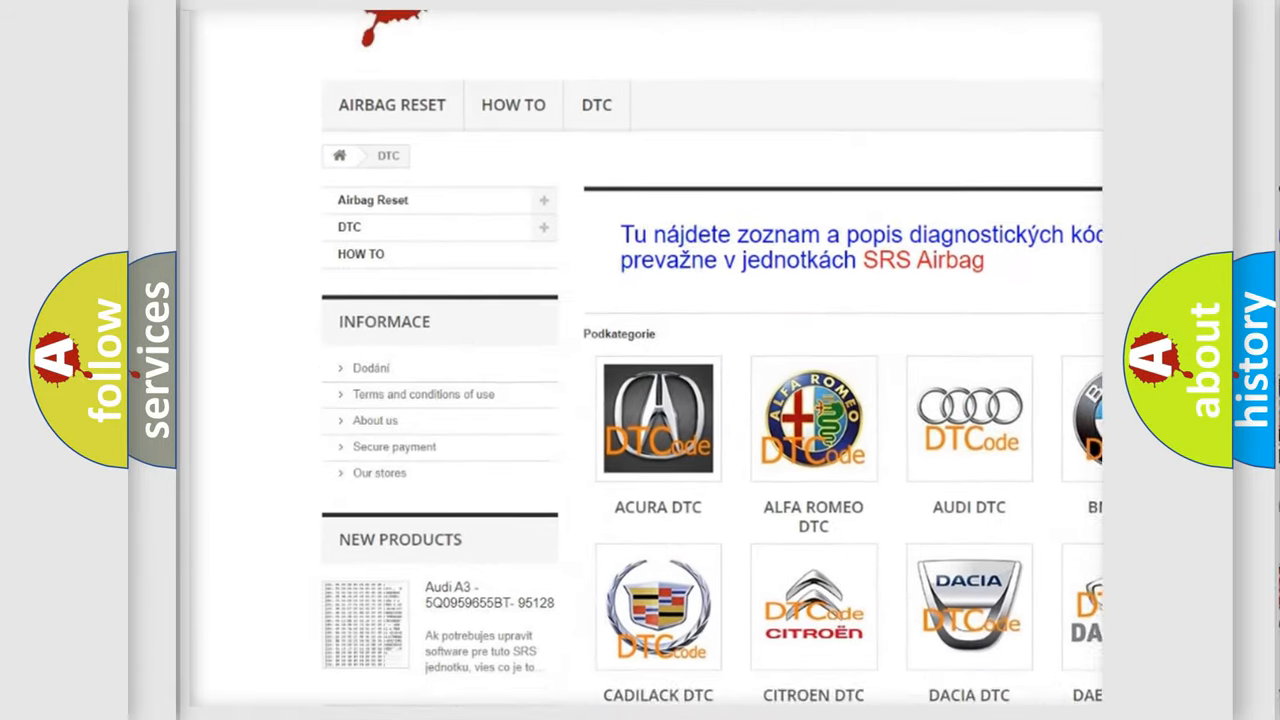
scroll(down, 3)
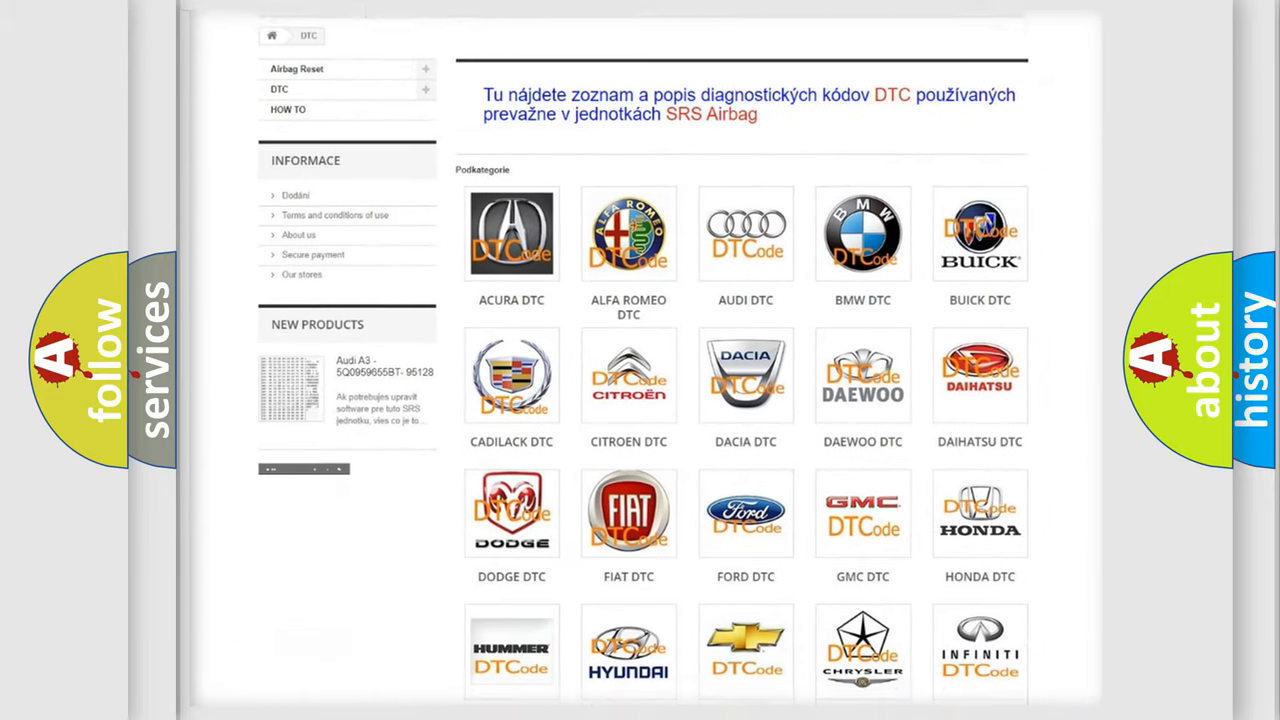
scroll(down, 3)
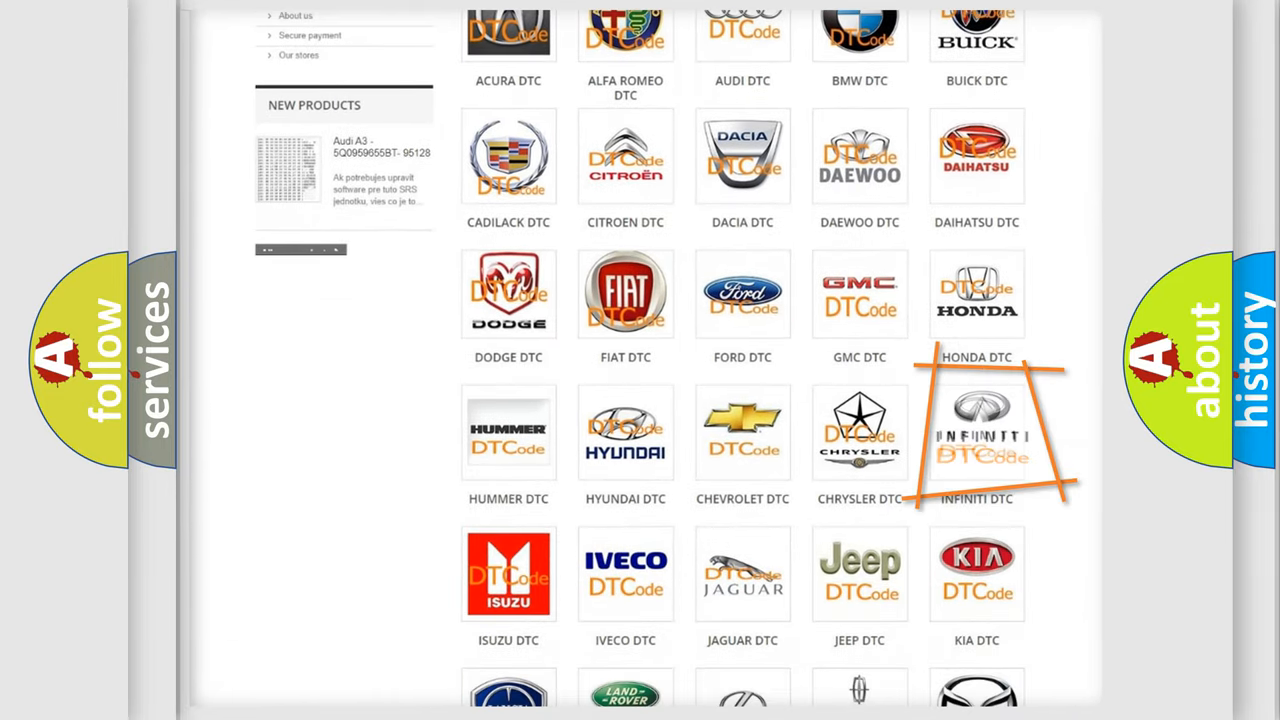